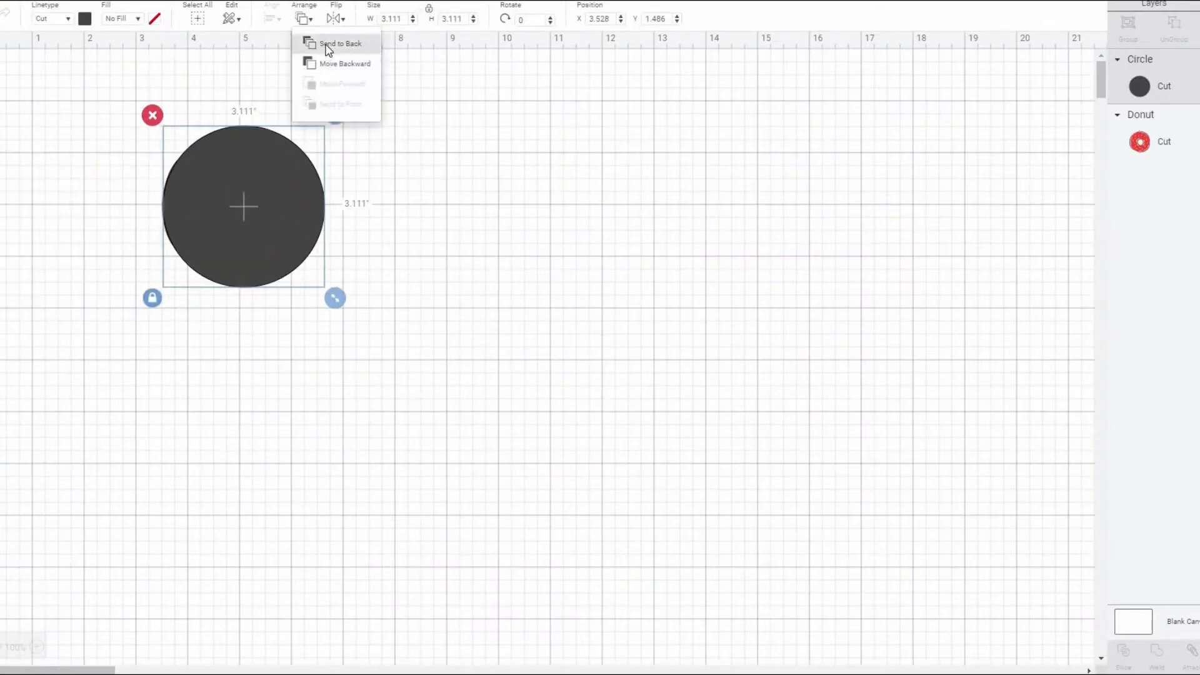
Step: Send the circle to the back so it sits behind the donut
left_click(338, 44)
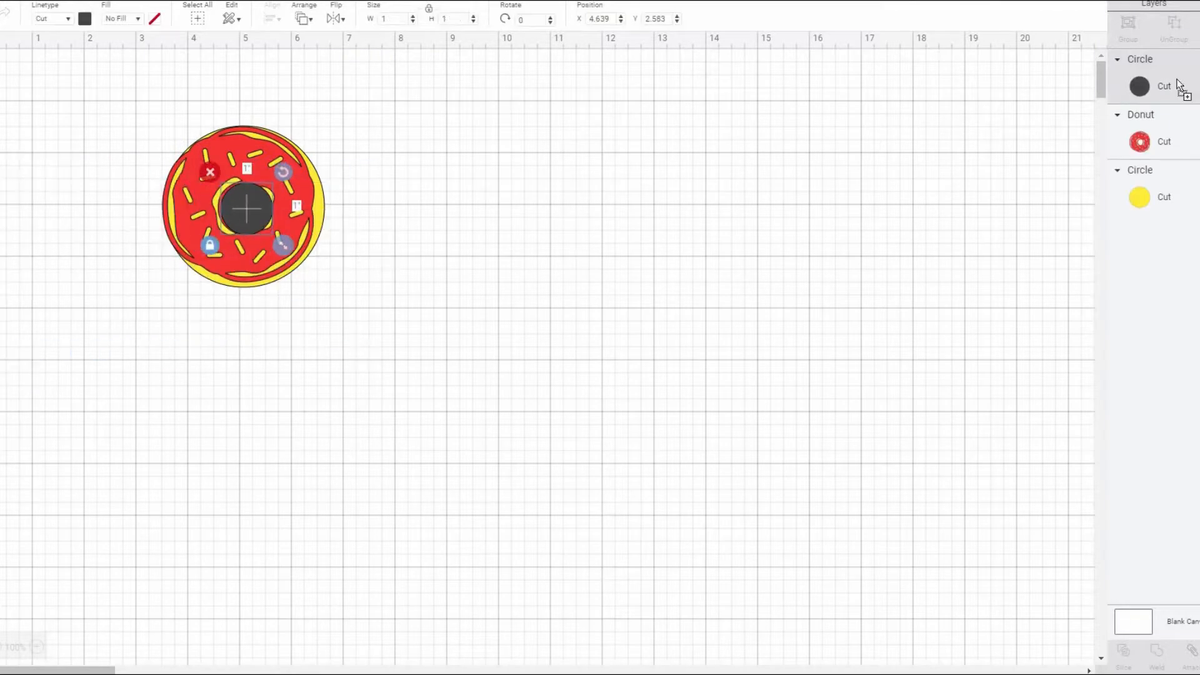